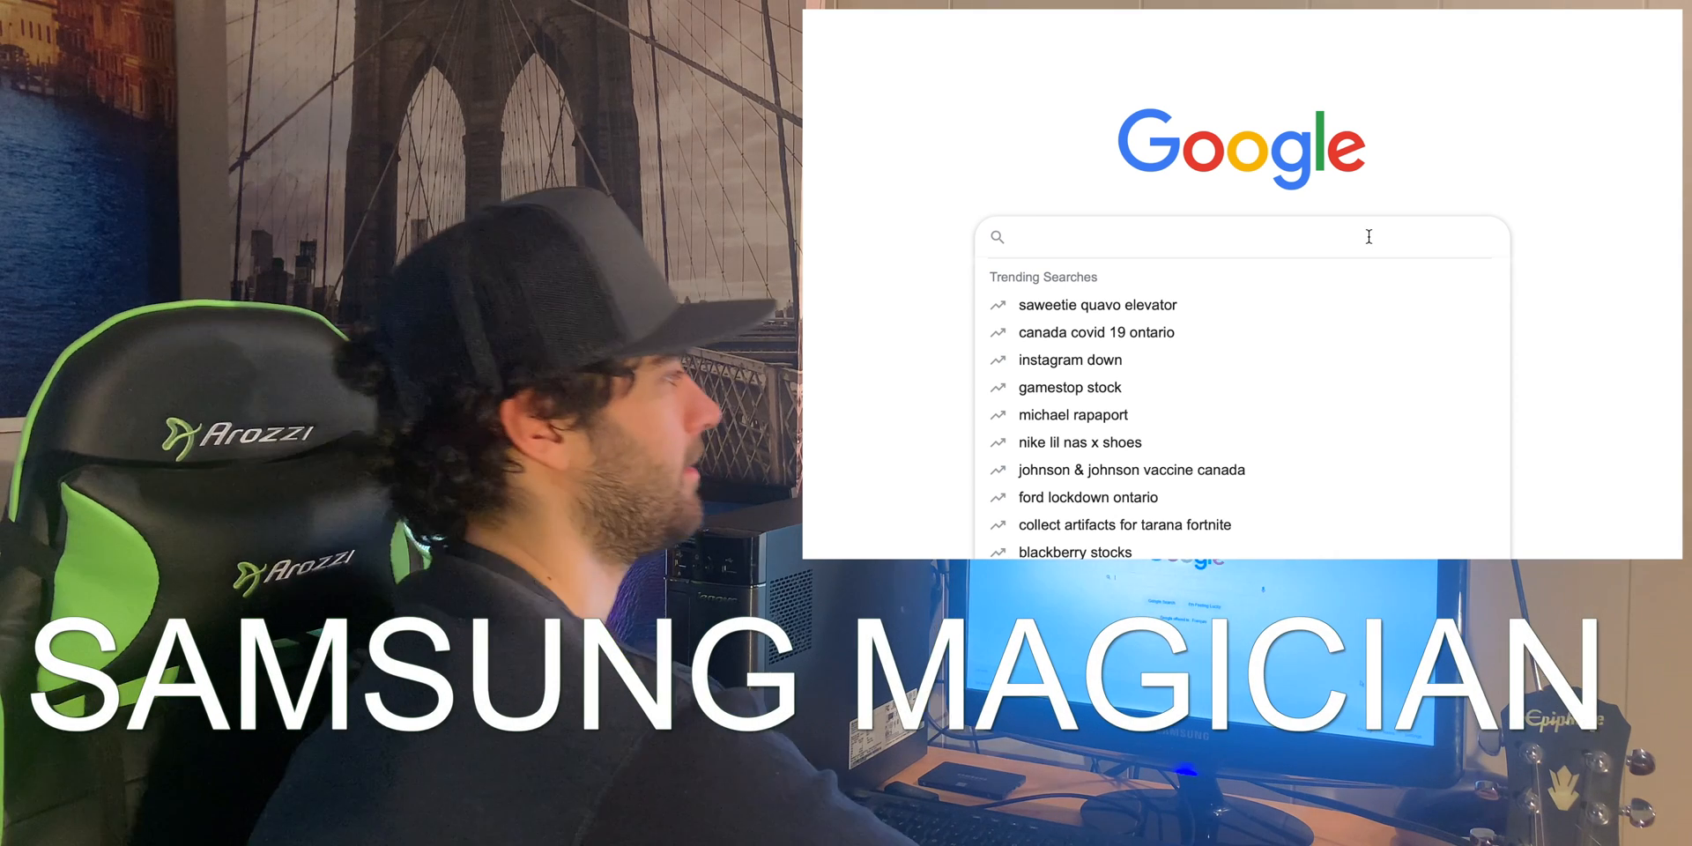
# Search Google for 'samsung magician' via the suggestion under the partial query 'samsung ma'.
pyautogui.write('samsung ma')
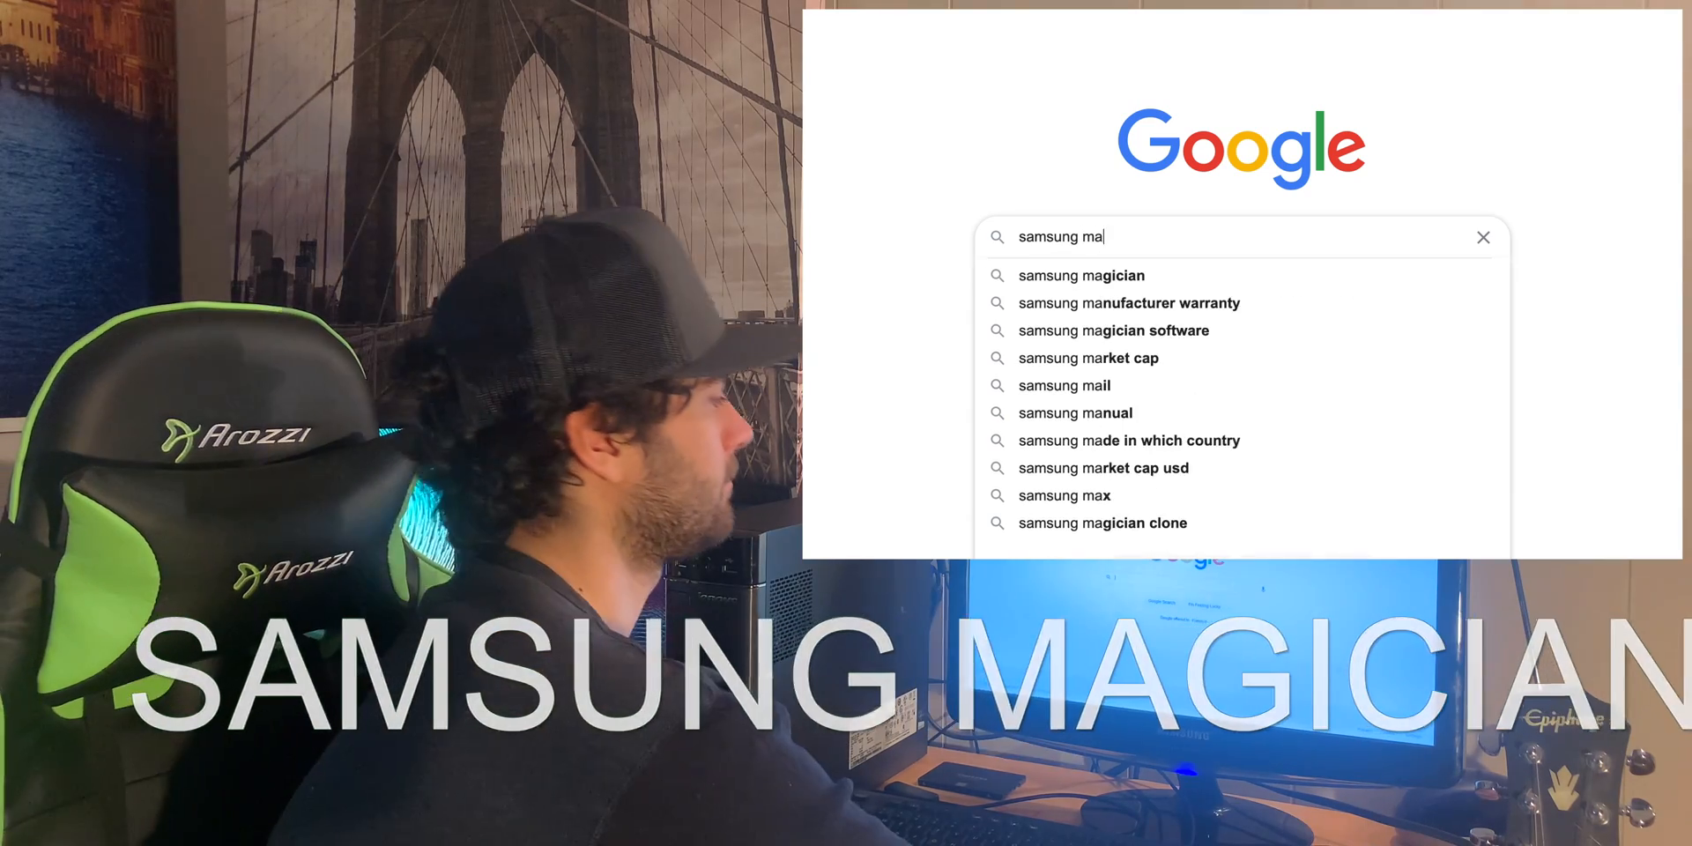
pyautogui.click(1082, 275)
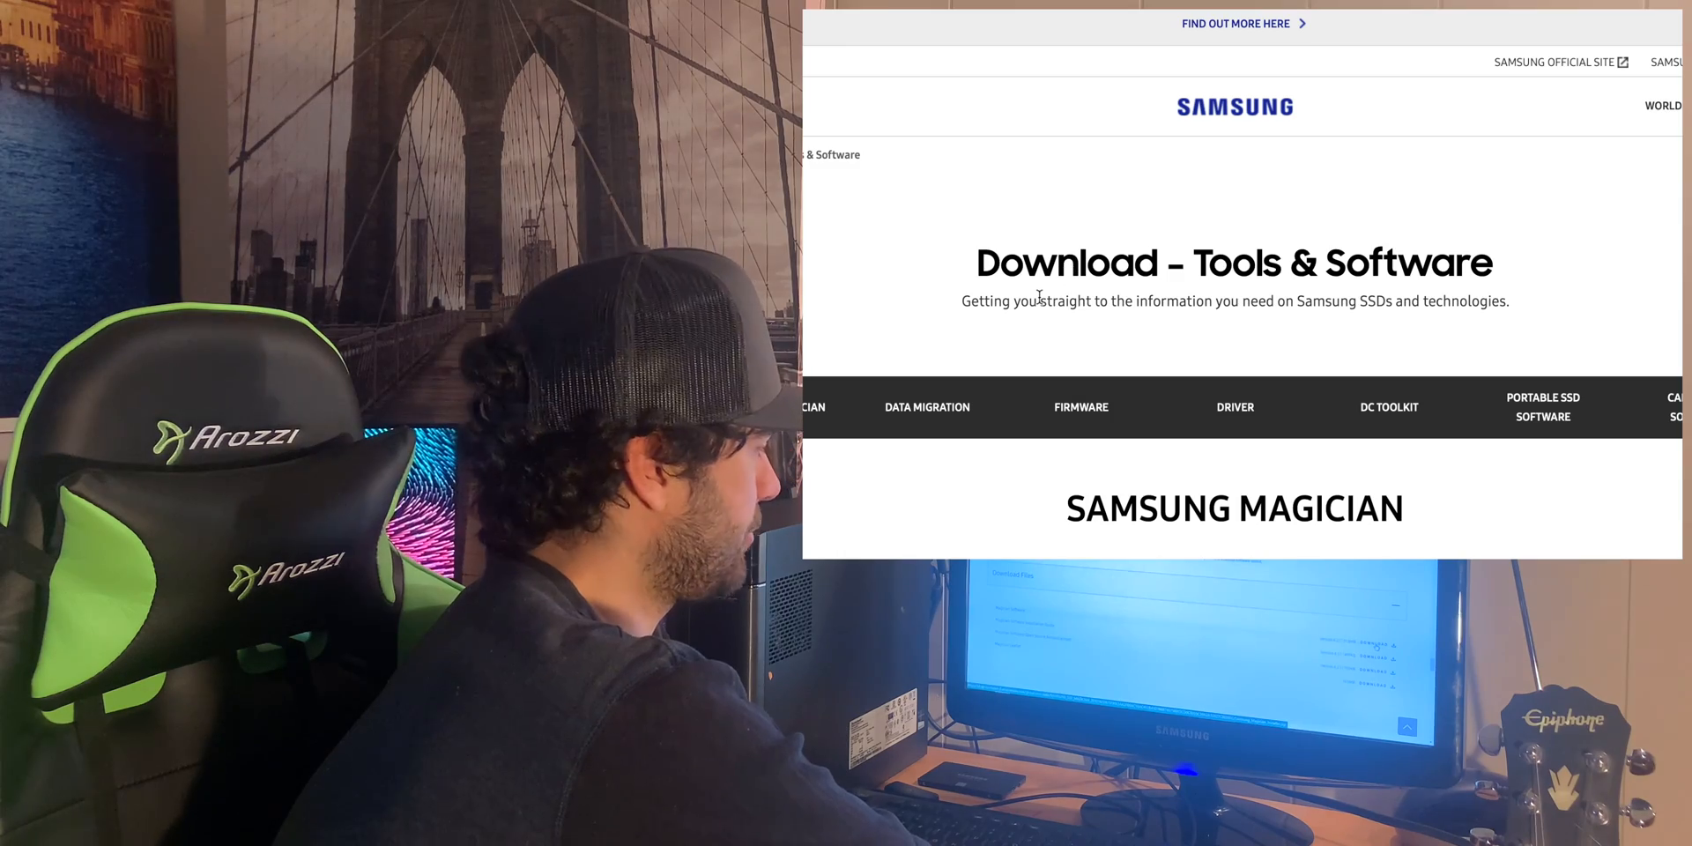
# Scroll Samsung's Download page to the Magician Software for Consumer SSD list, version 6.3.0.
pyautogui.scroll(-3)
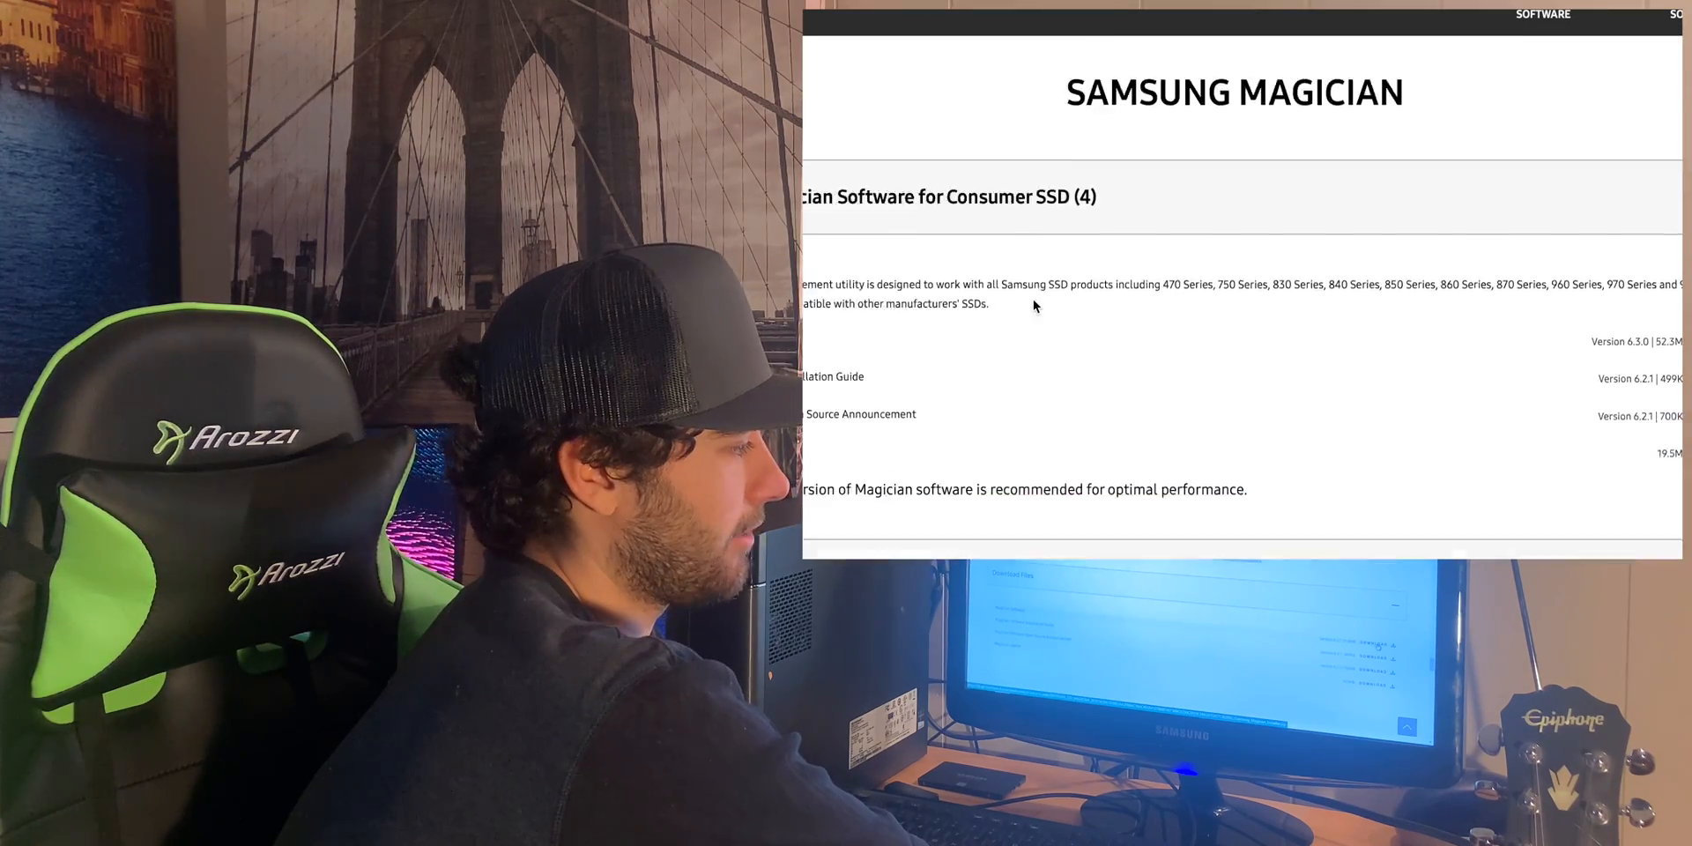
pyautogui.scroll(-3)
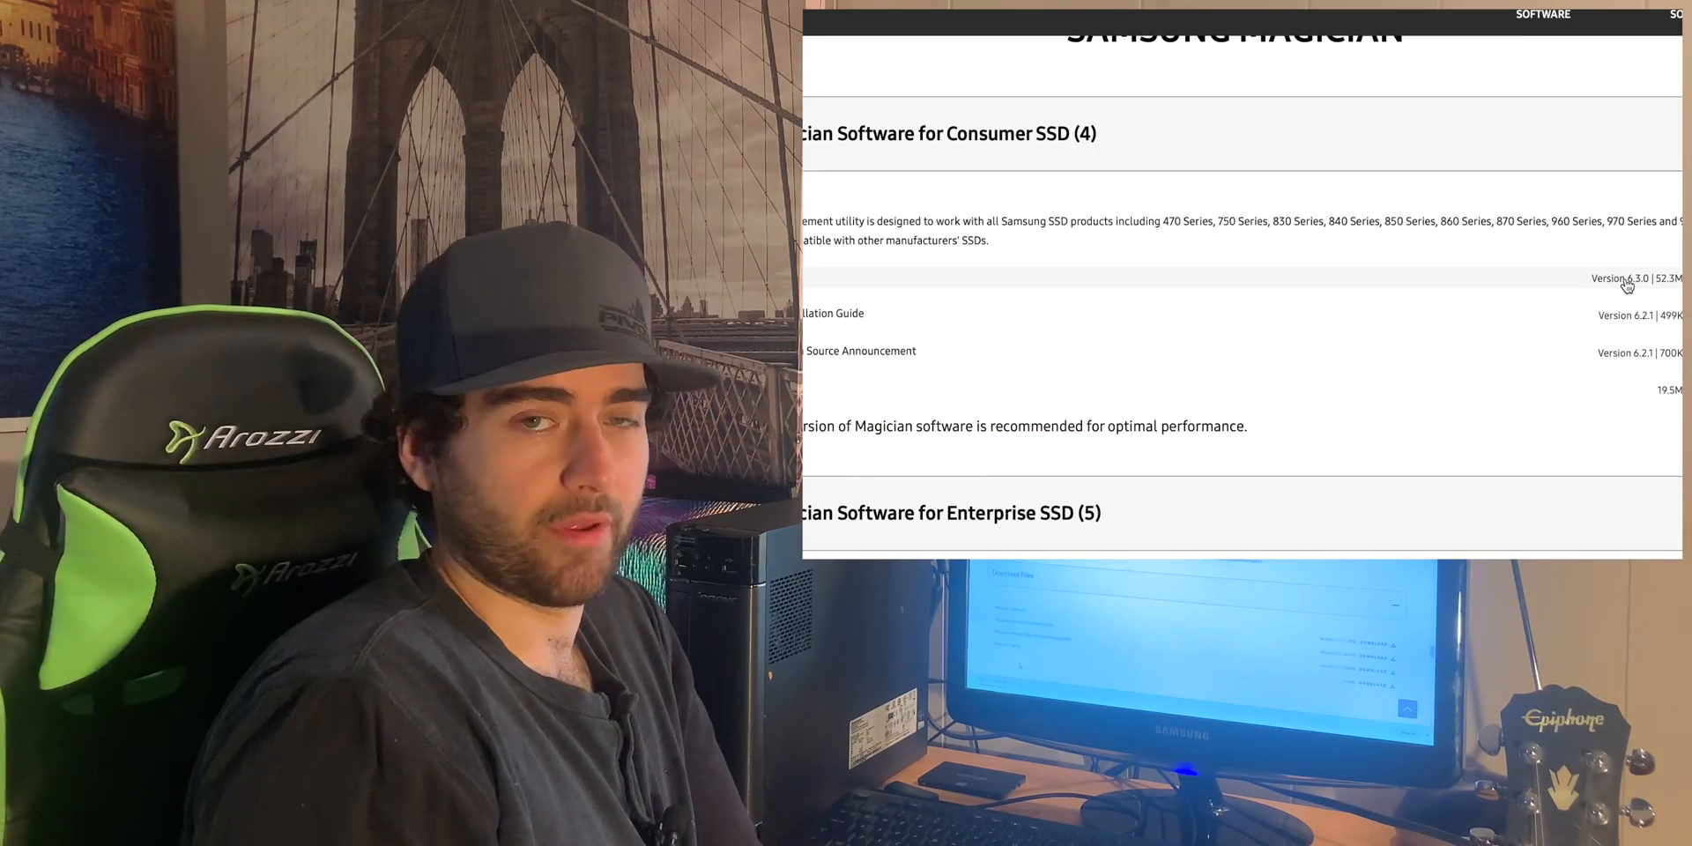